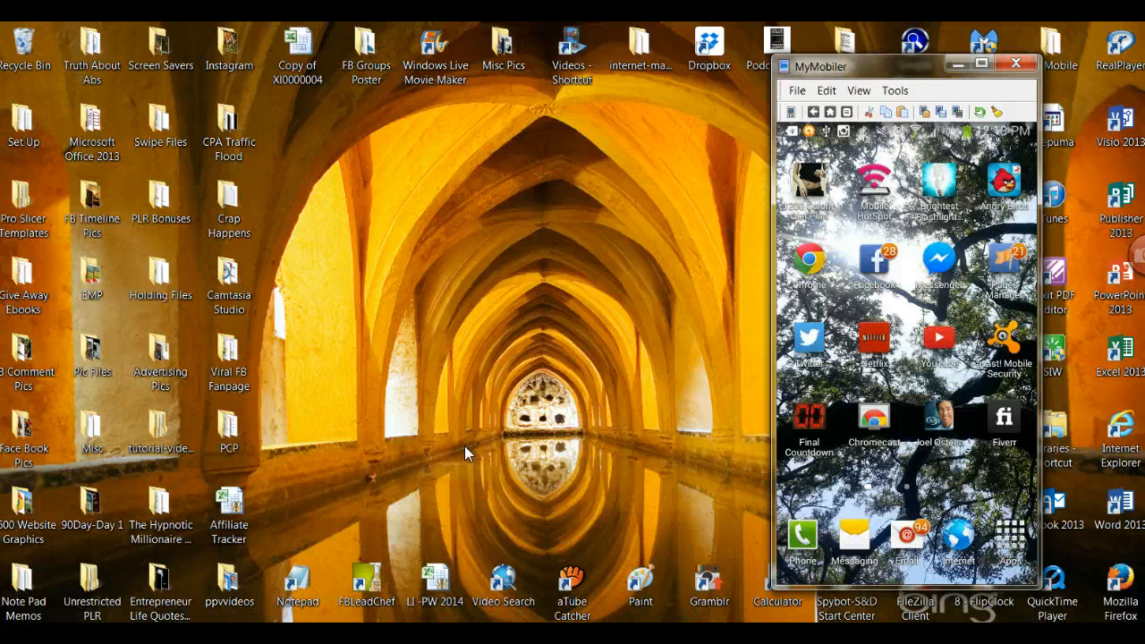
pyautogui.moveTo(598, 265)
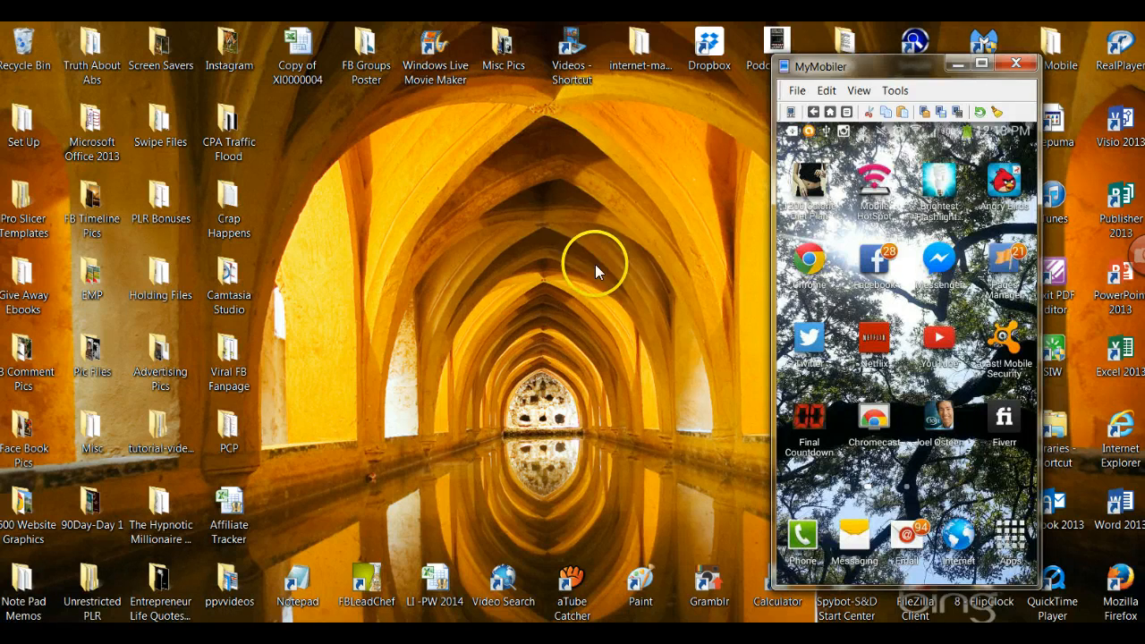
# Move the phone mirror window to mid-screen and bring the browser forward behind it.
pyautogui.moveTo(904, 66); pyautogui.dragTo(547, 93)
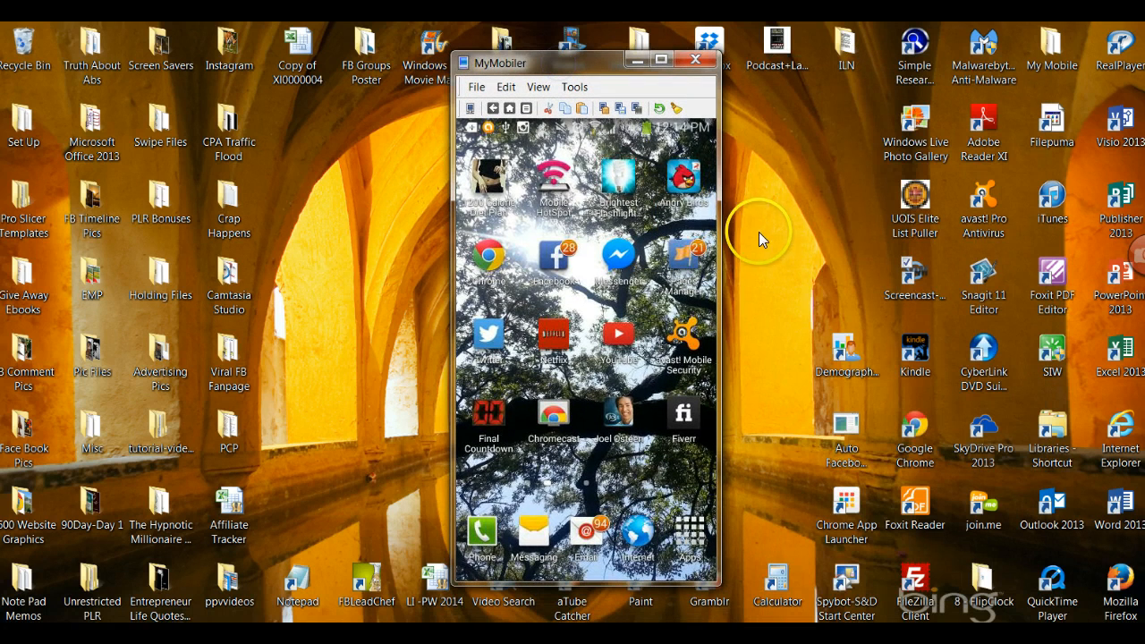
pyautogui.moveTo(788, 290)
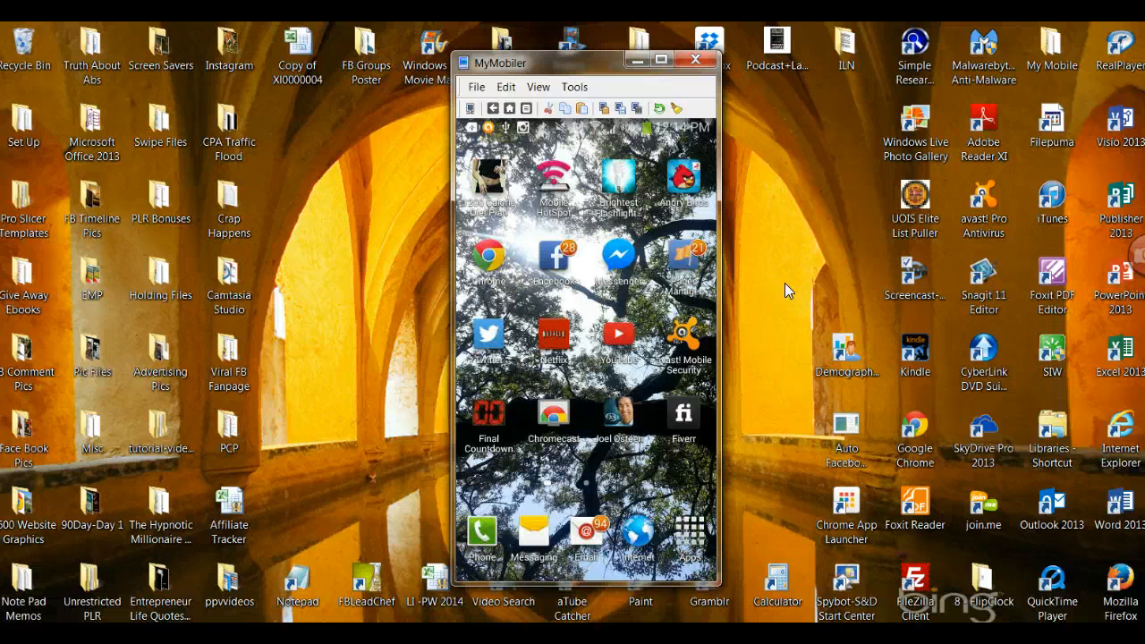
pyautogui.click(618, 254)
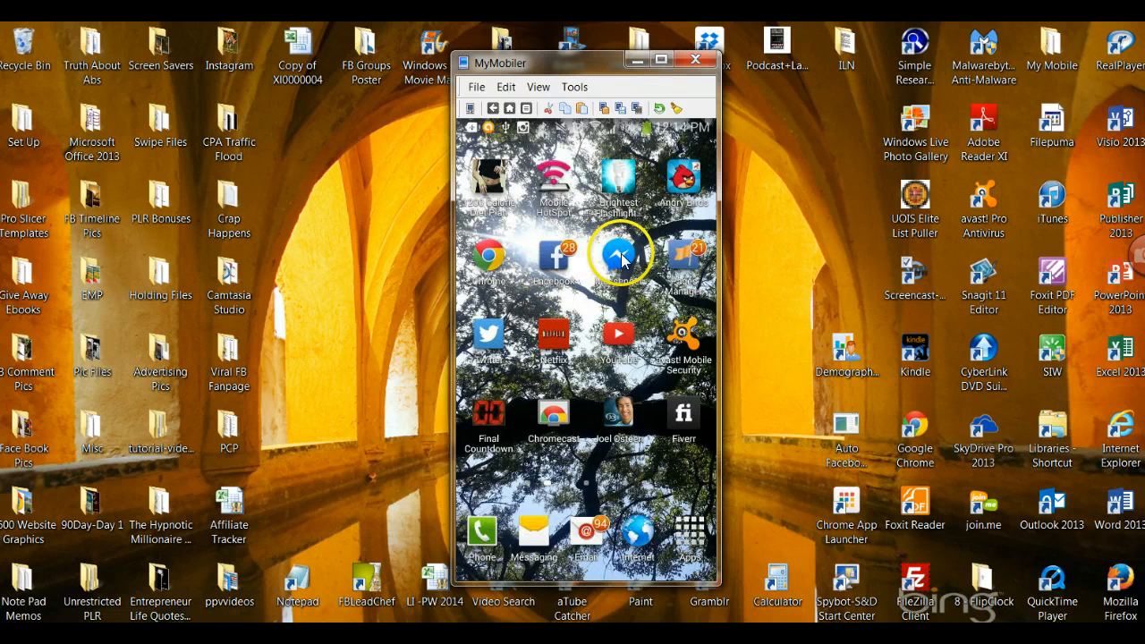
pyautogui.moveTo(695, 258)
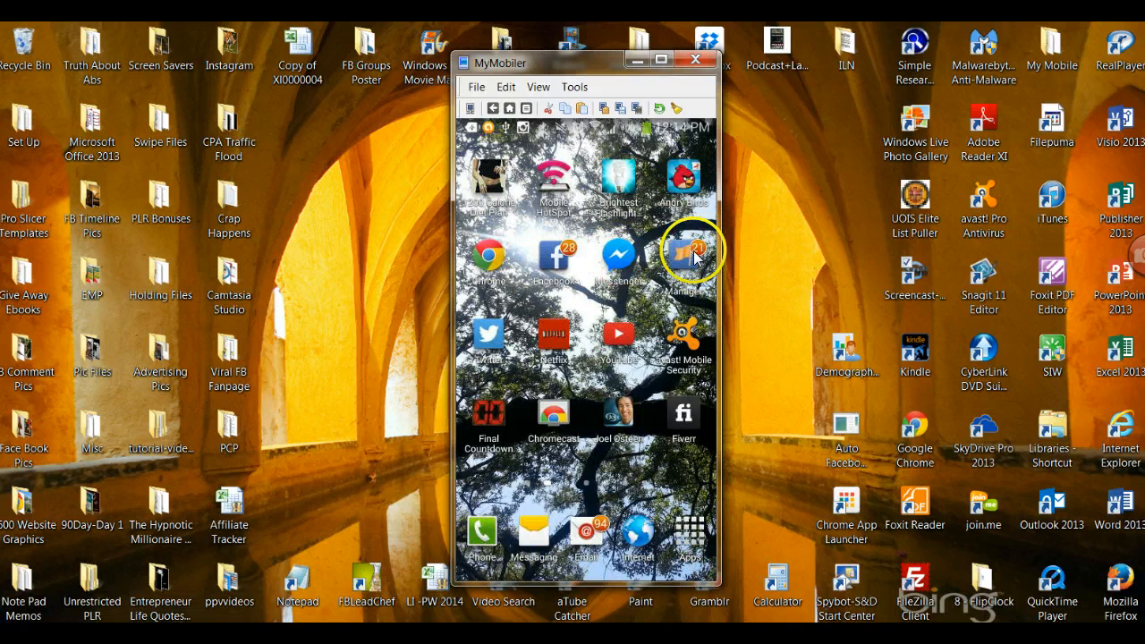
pyautogui.moveTo(619, 258)
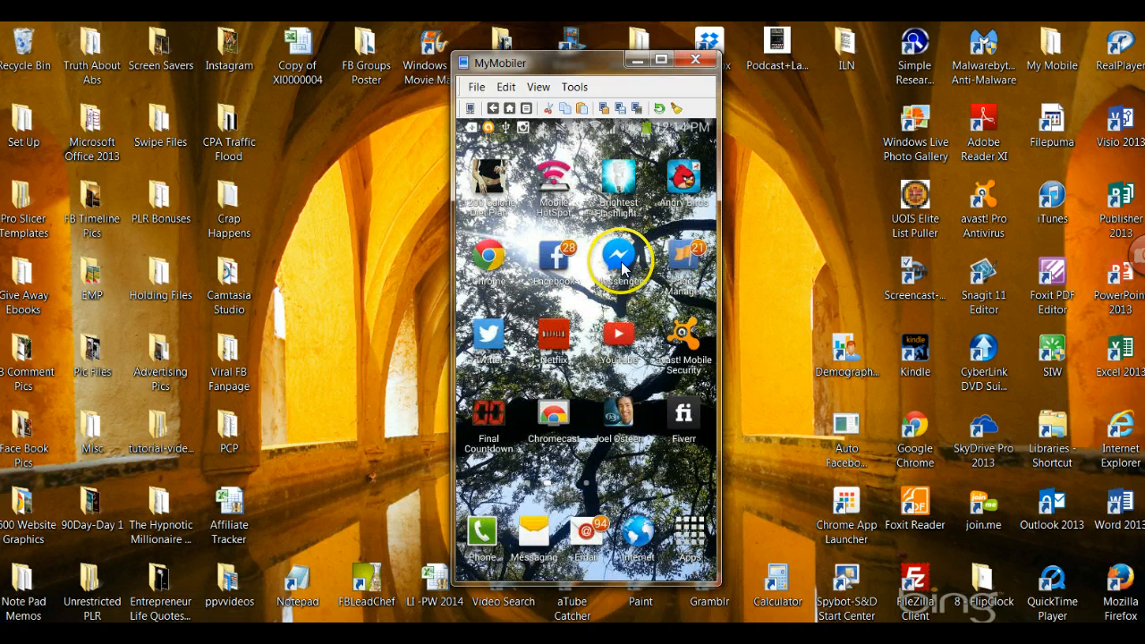
pyautogui.moveTo(411, 517)
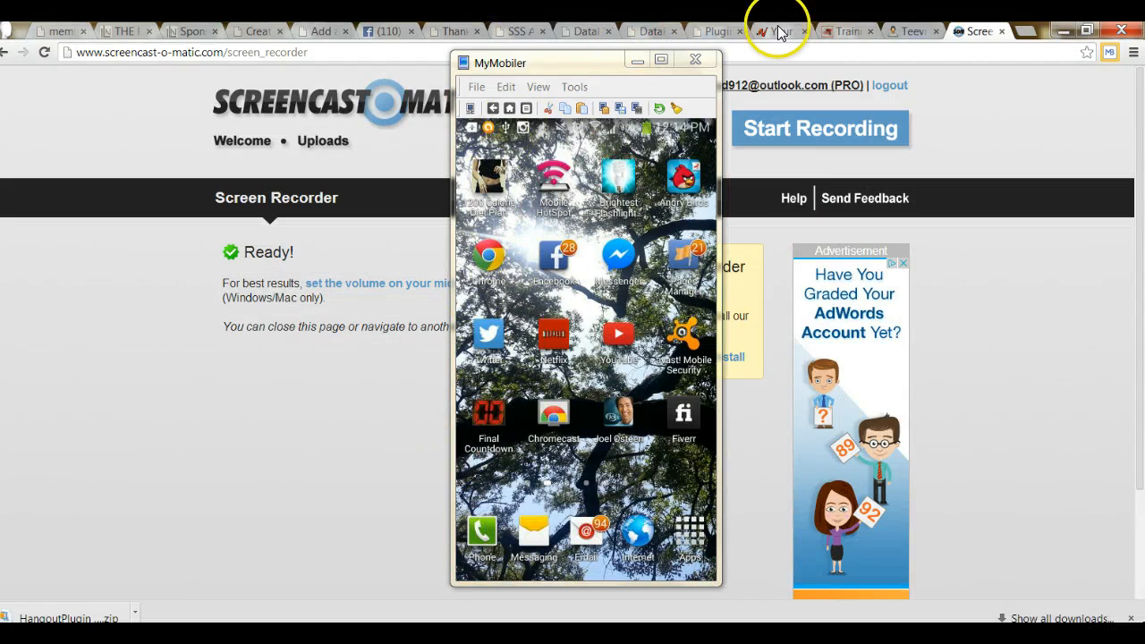
# Bring the Facebook page to the front and park the phone mirror at the left edge.
pyautogui.click(383, 30)
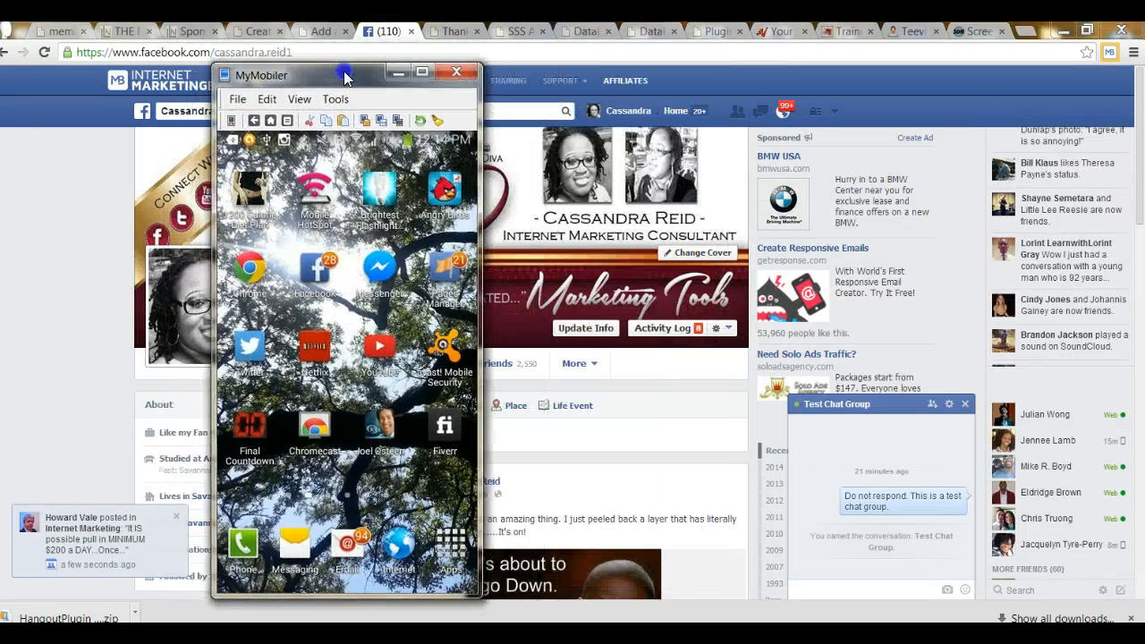
pyautogui.moveTo(344, 76); pyautogui.dragTo(121, 249)
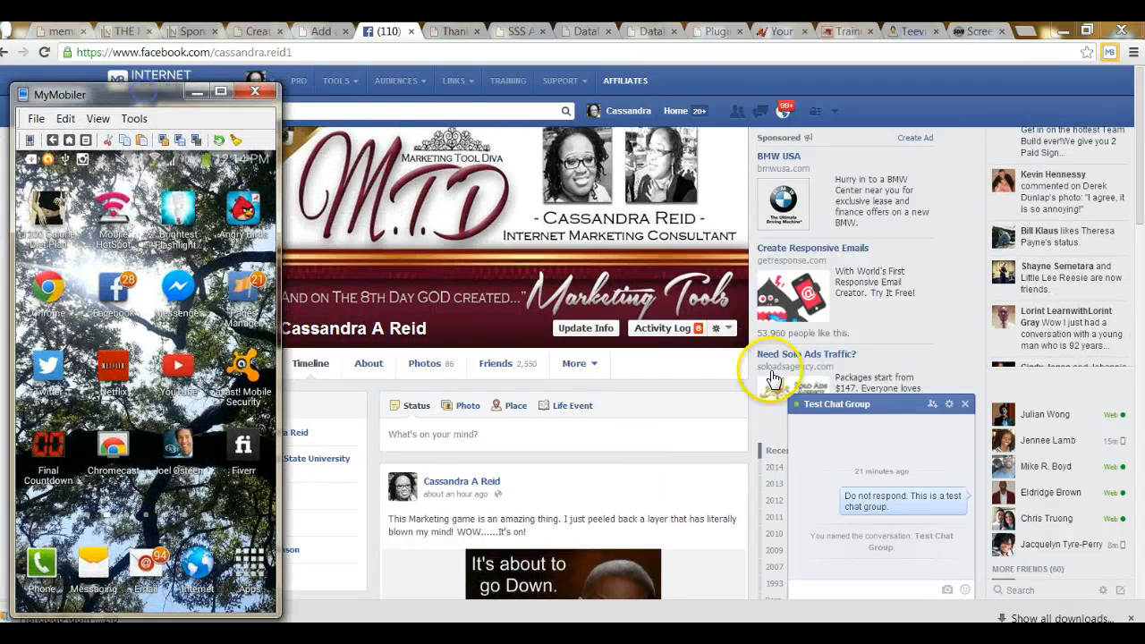
pyautogui.moveTo(827, 492)
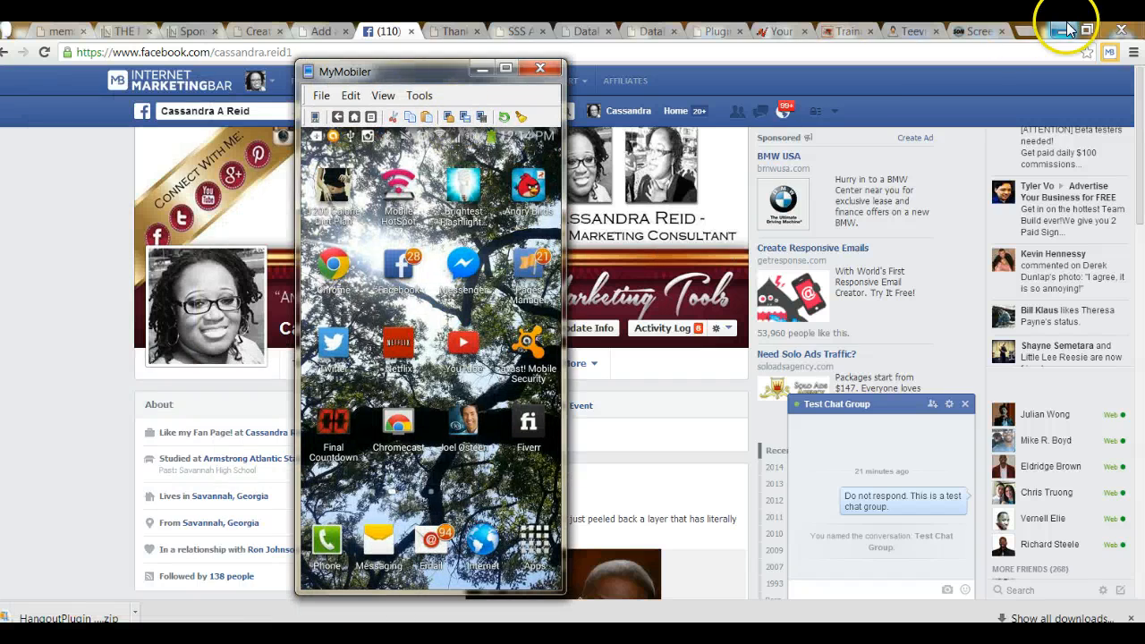
# Minimize the browser and open the Test Chat Group conversation in Messenger on the phone.
pyautogui.click(1063, 29)
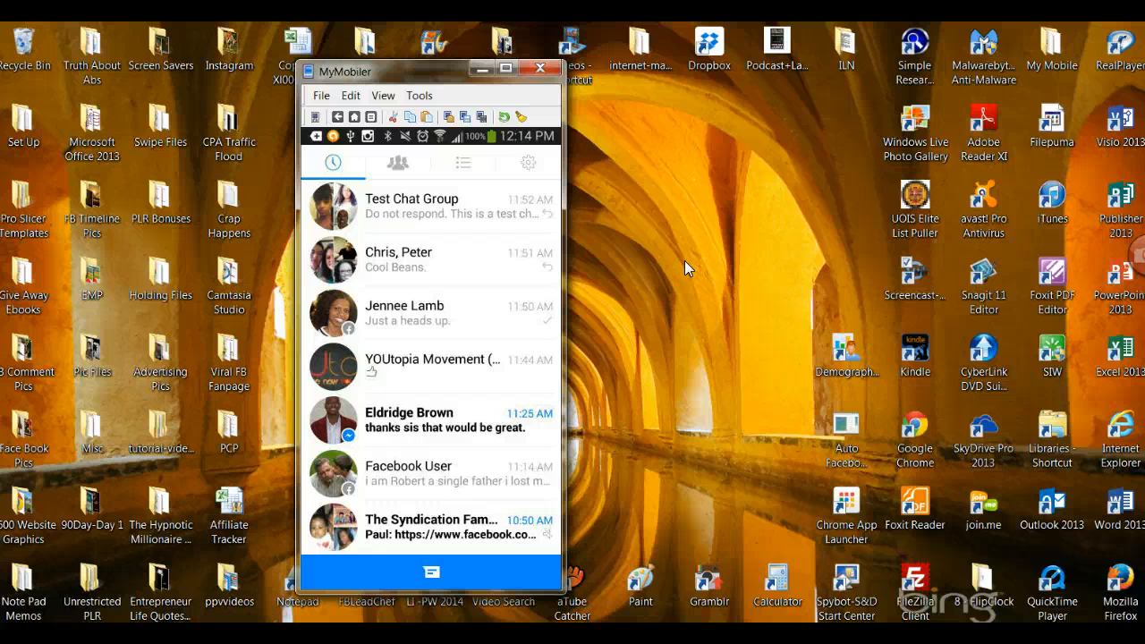
pyautogui.click(411, 206)
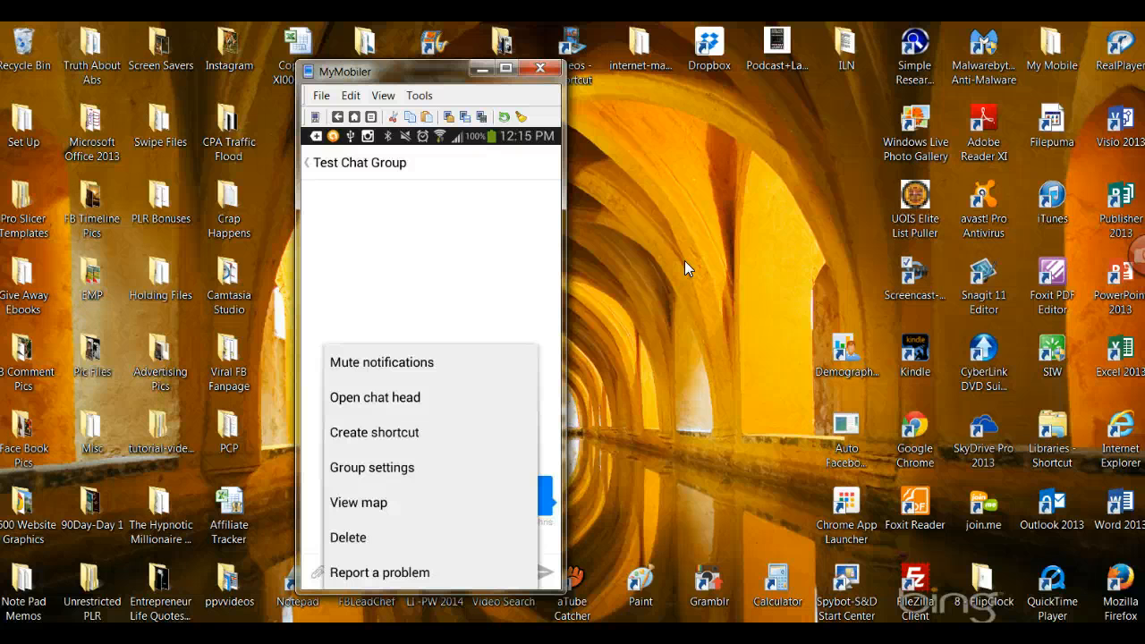
# In group settings, choose Remove people and mark the group members for removal until Messenger crashes.
pyautogui.click(373, 467)
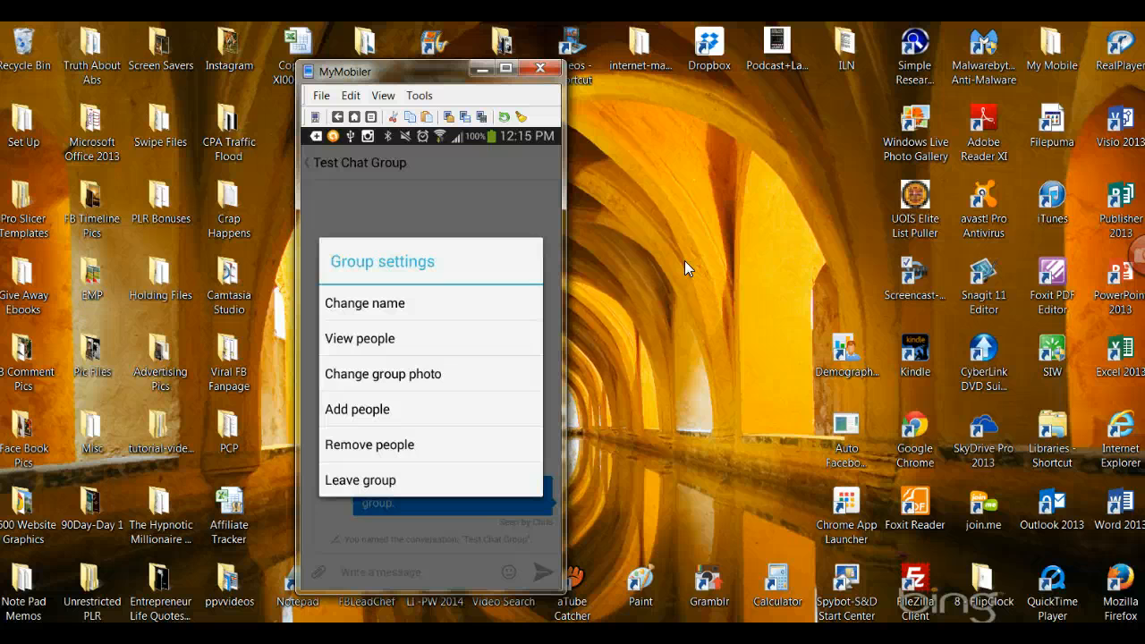
pyautogui.click(369, 443)
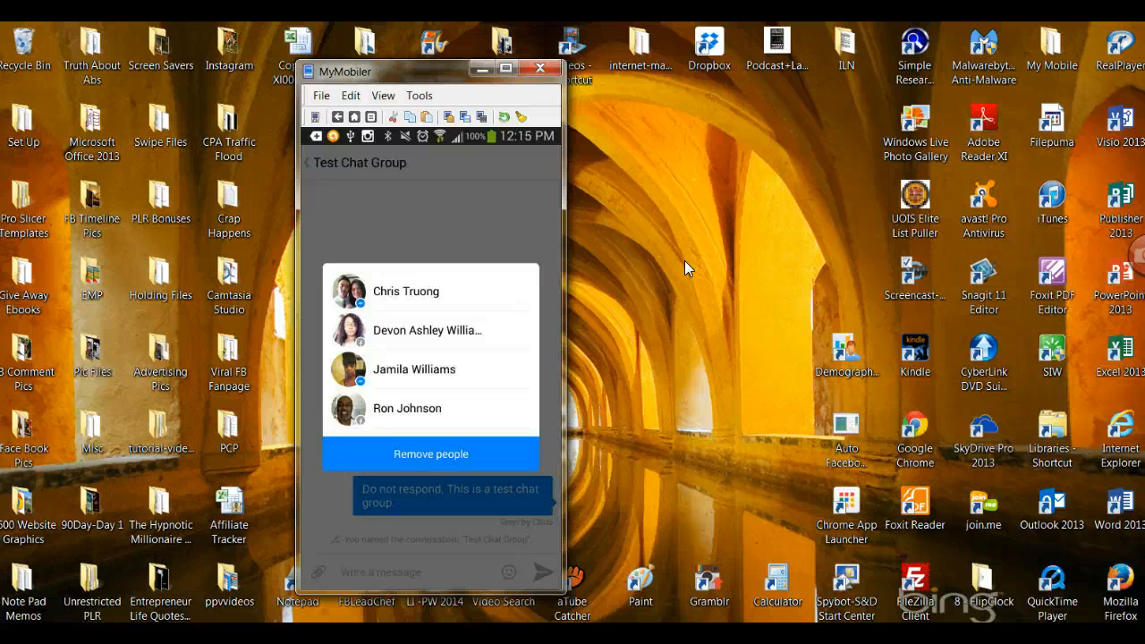
pyautogui.click(407, 290)
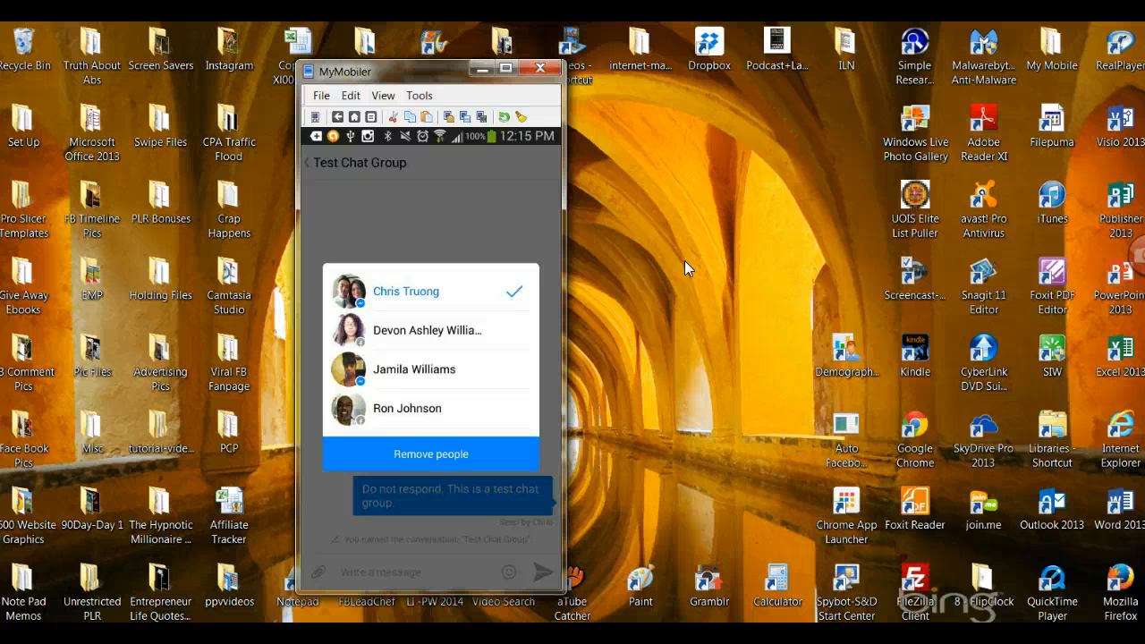
pyautogui.click(429, 329)
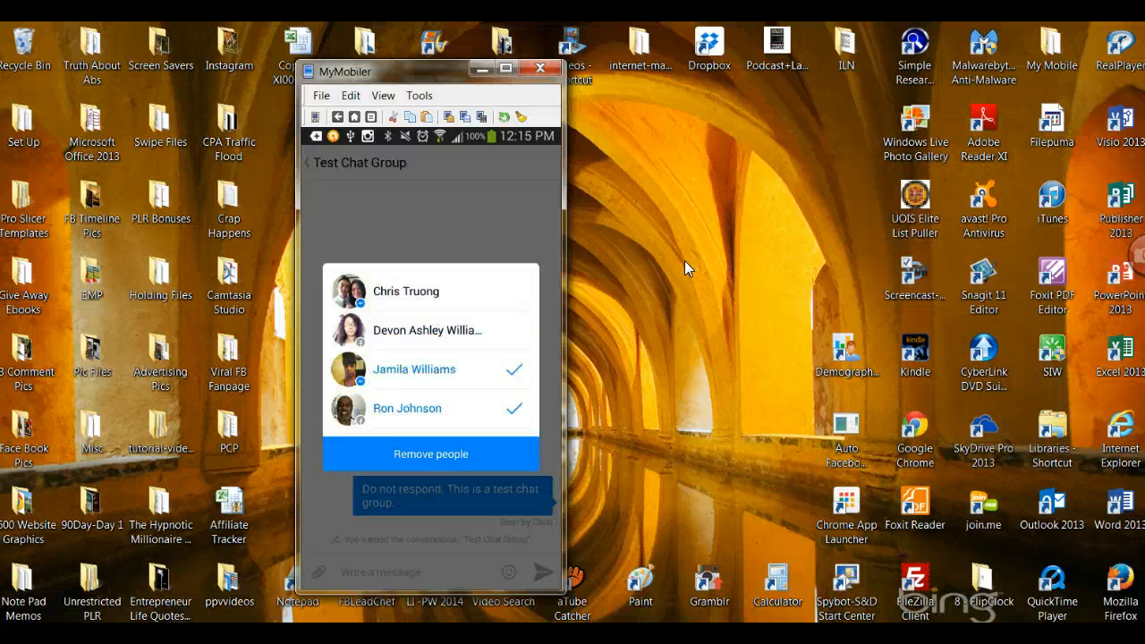
pyautogui.click(430, 329)
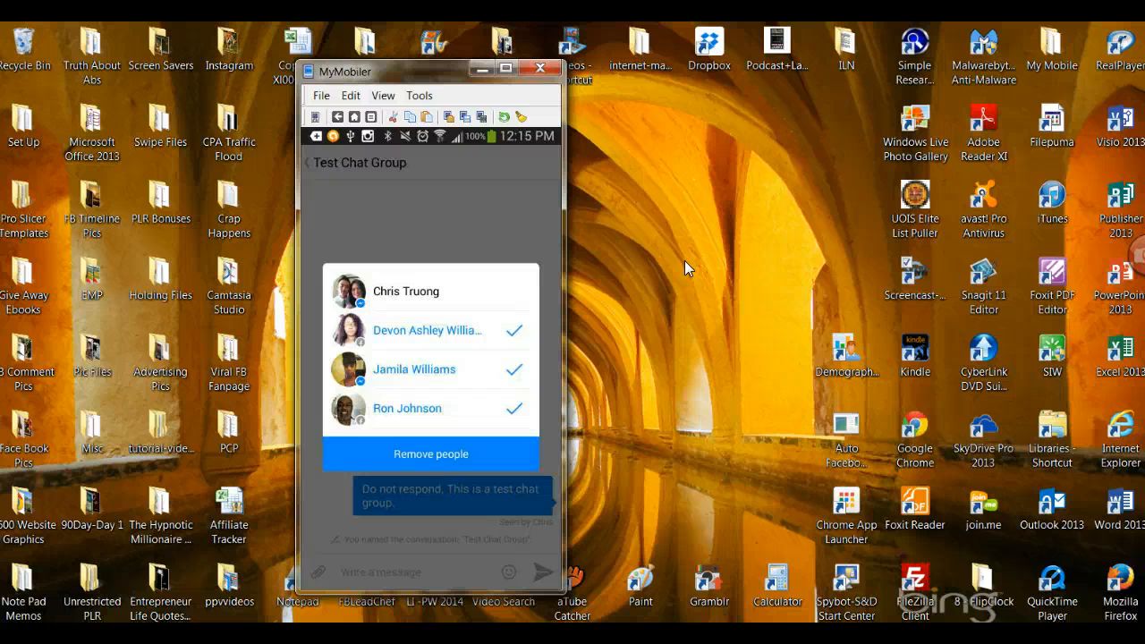
pyautogui.click(406, 290)
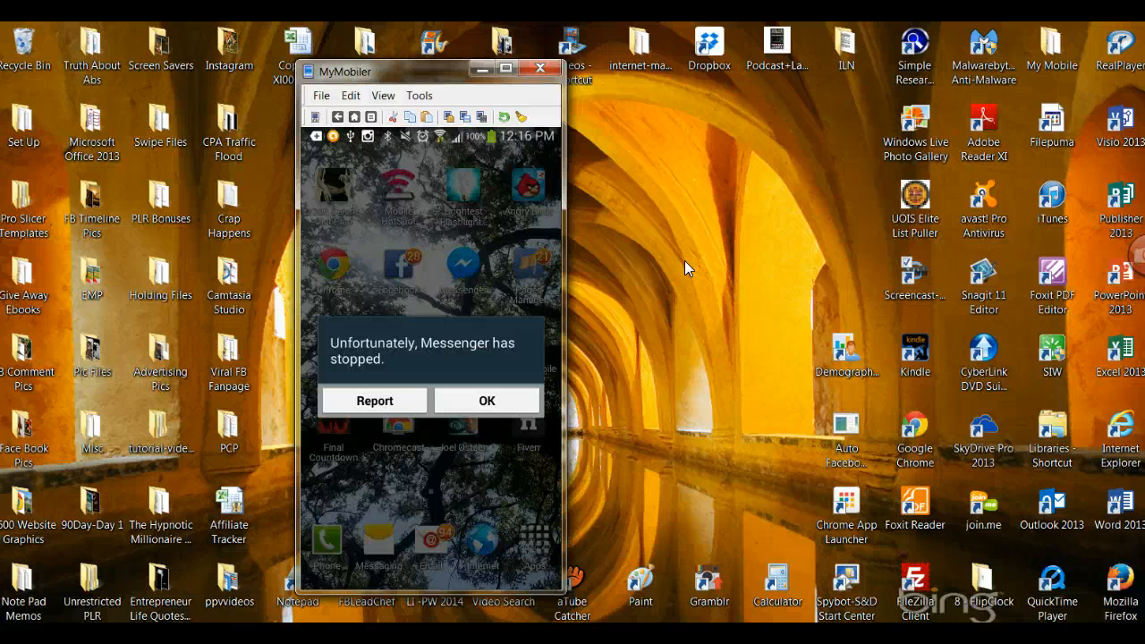
# Dismiss the Messenger-stopped notice and reopen the Test Chat Group conversation.
pyautogui.click(486, 401)
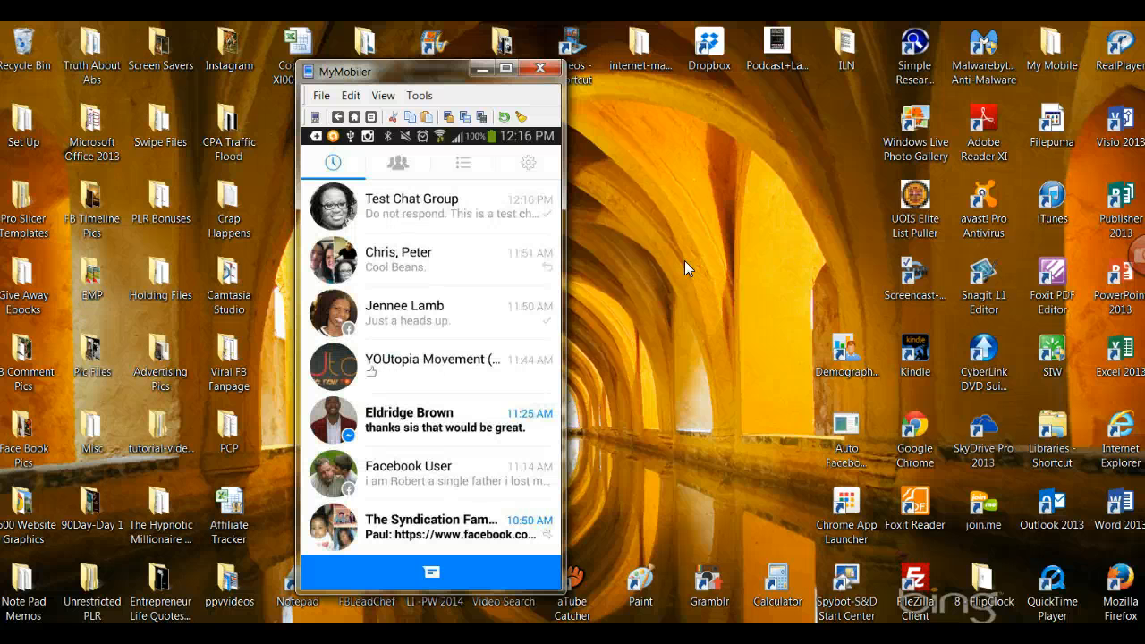
pyautogui.click(412, 205)
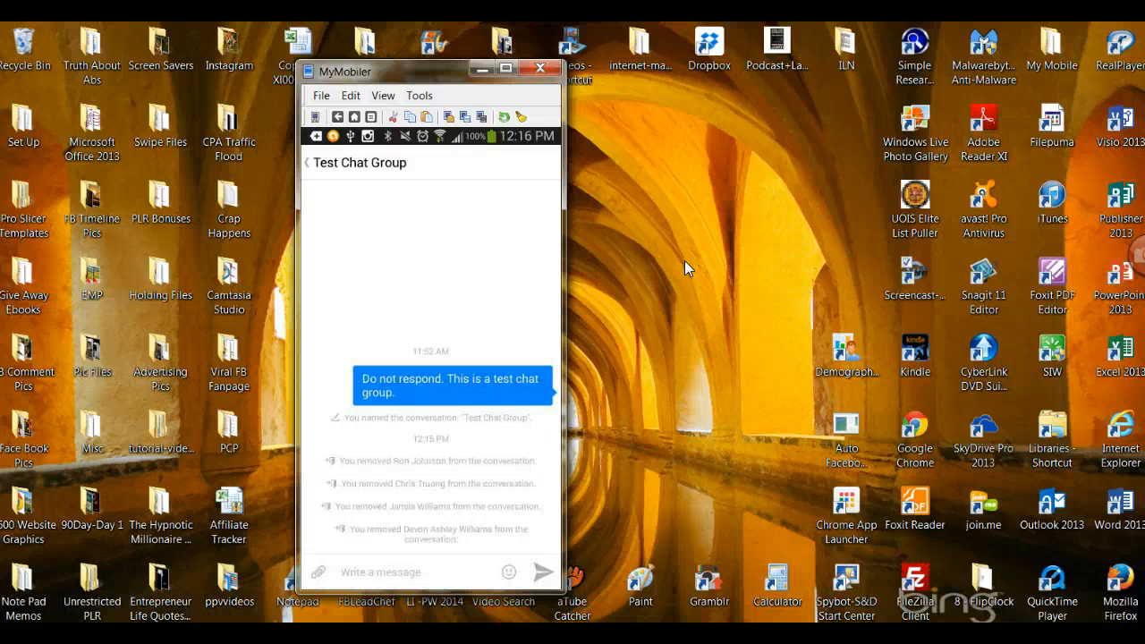
pyautogui.moveTo(691, 261)
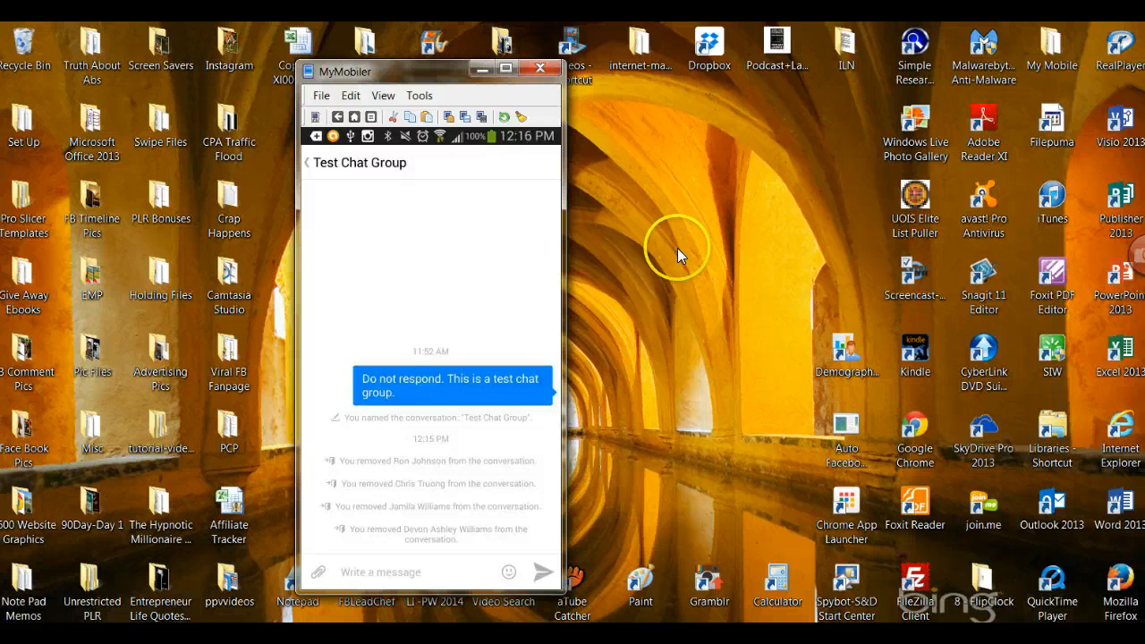
pyautogui.moveTo(324, 591)
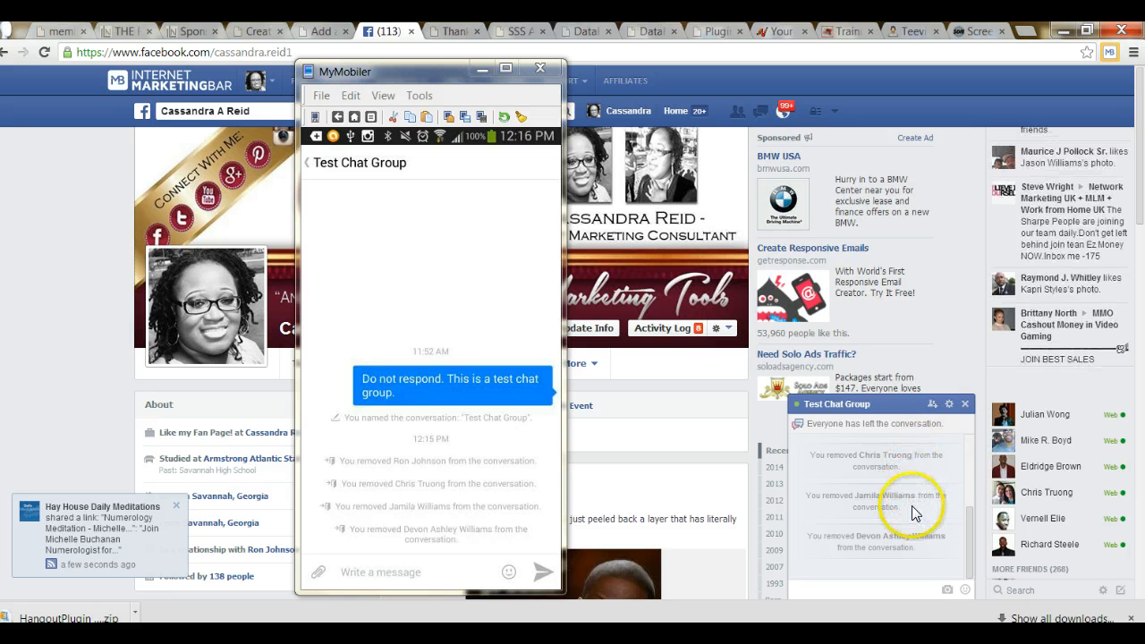
pyautogui.moveTo(914, 508)
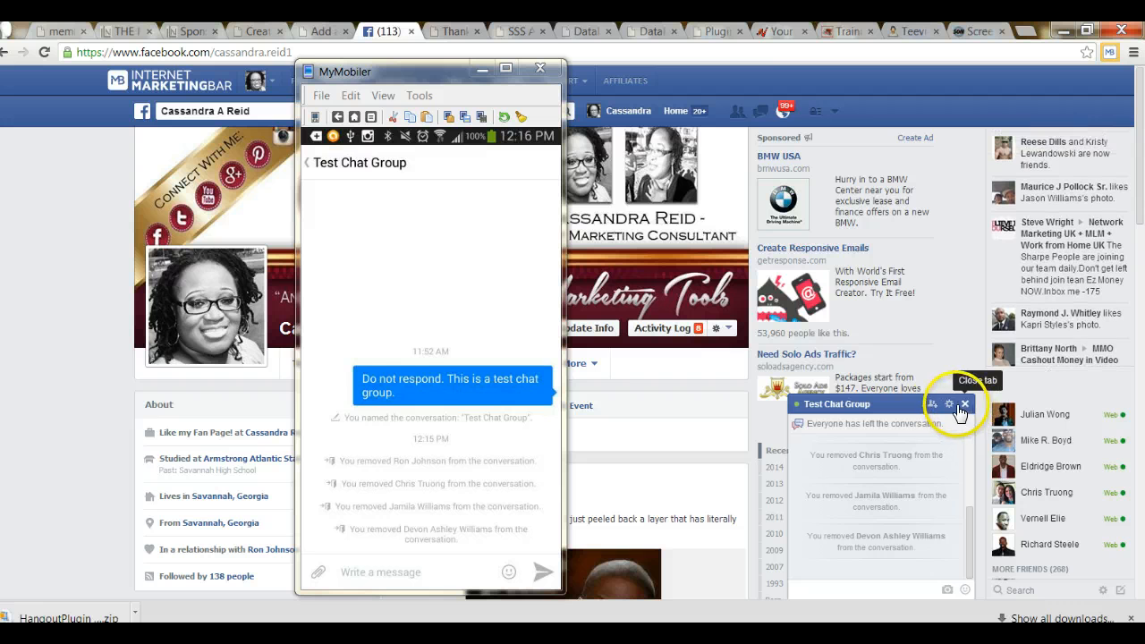
# Show the options of the Test Chat Group chat box in the Facebook site's chat panel.
pyautogui.click(938, 404)
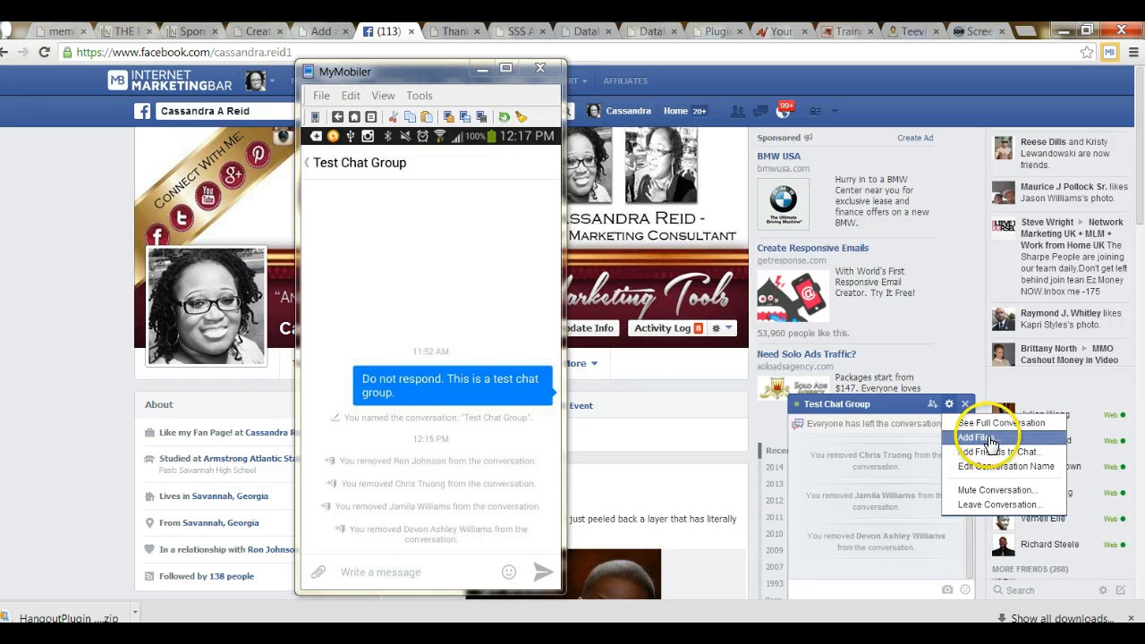
pyautogui.moveTo(998, 490)
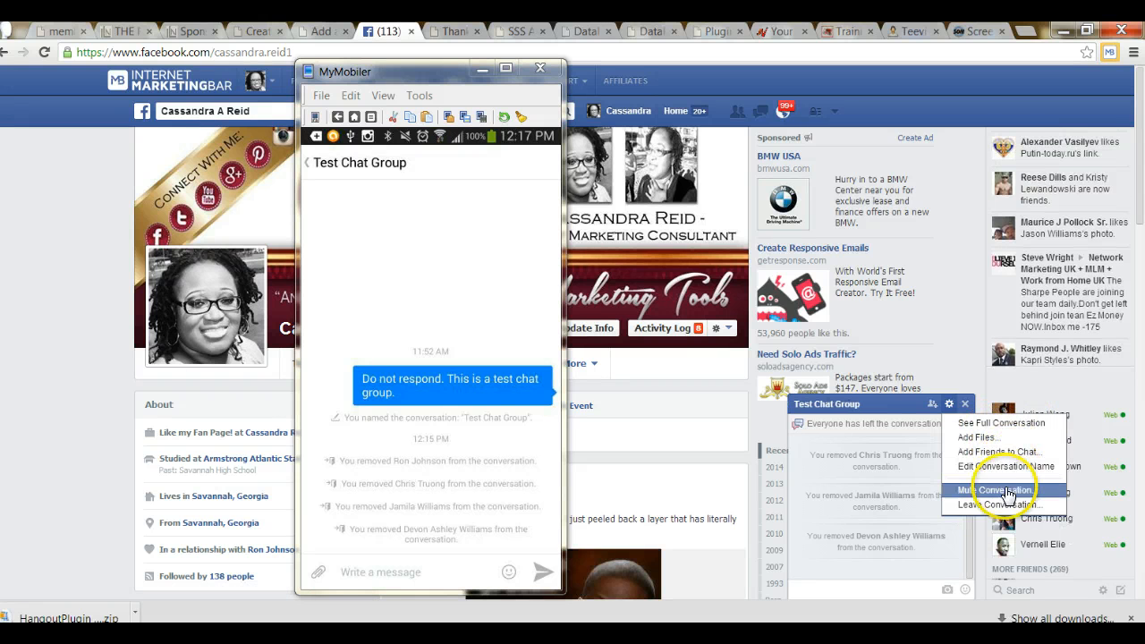
pyautogui.moveTo(823, 494)
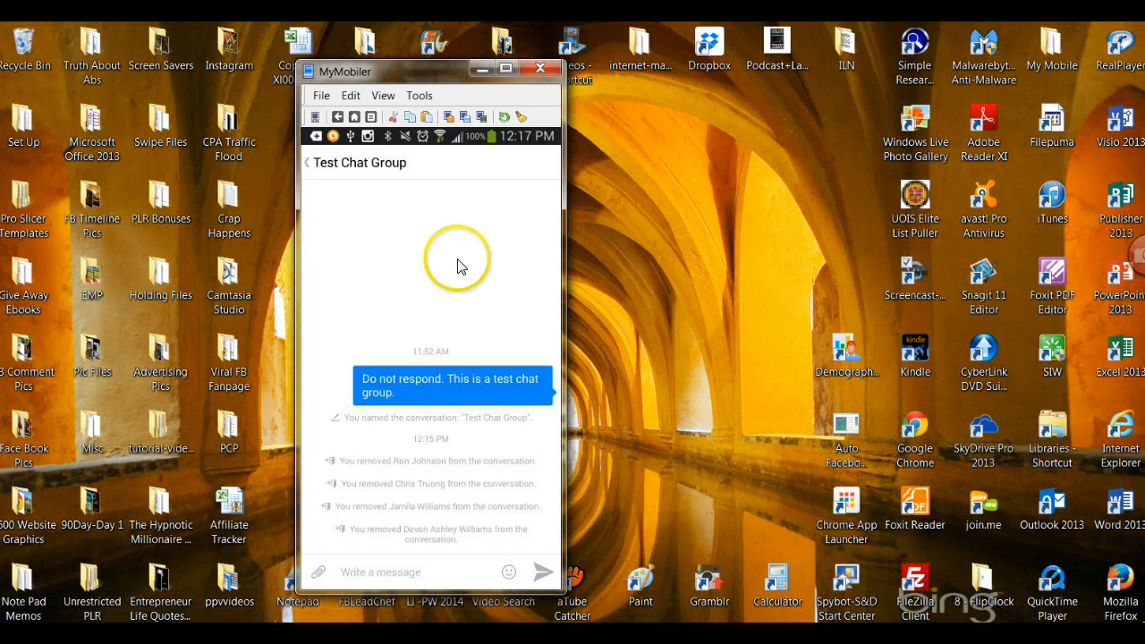
pyautogui.moveTo(437, 336)
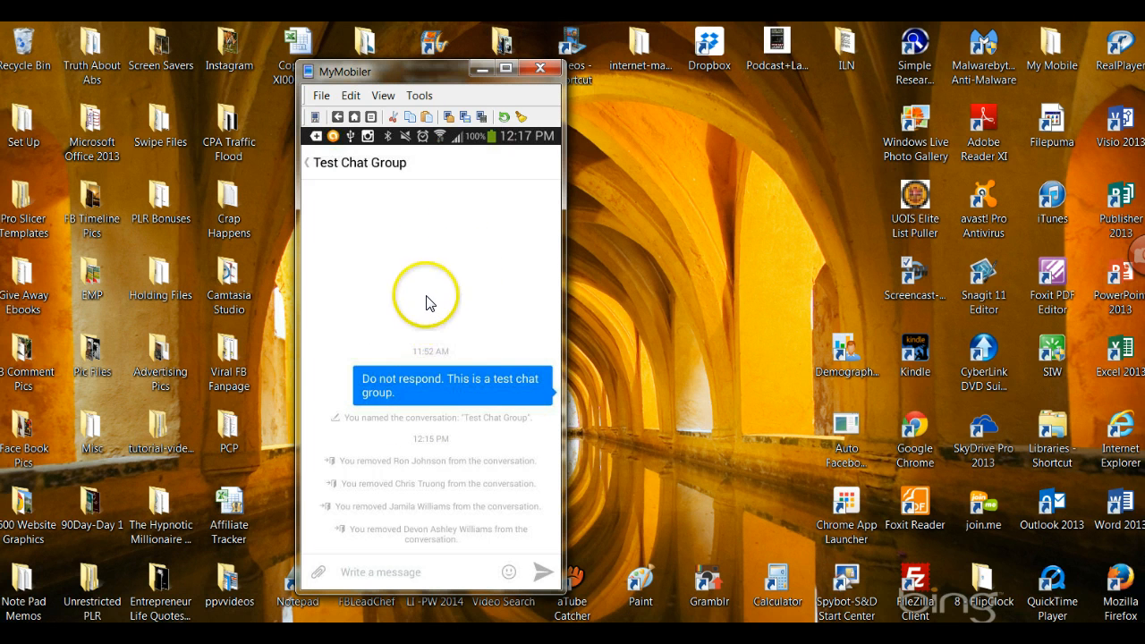
pyautogui.moveTo(436, 329)
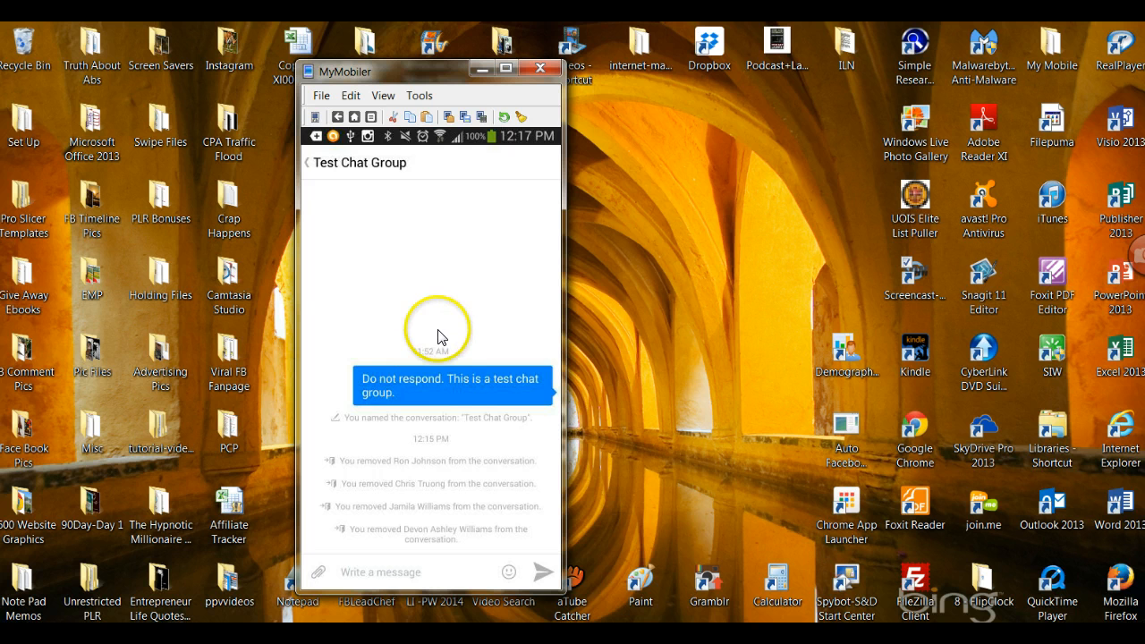
pyautogui.moveTo(374, 213)
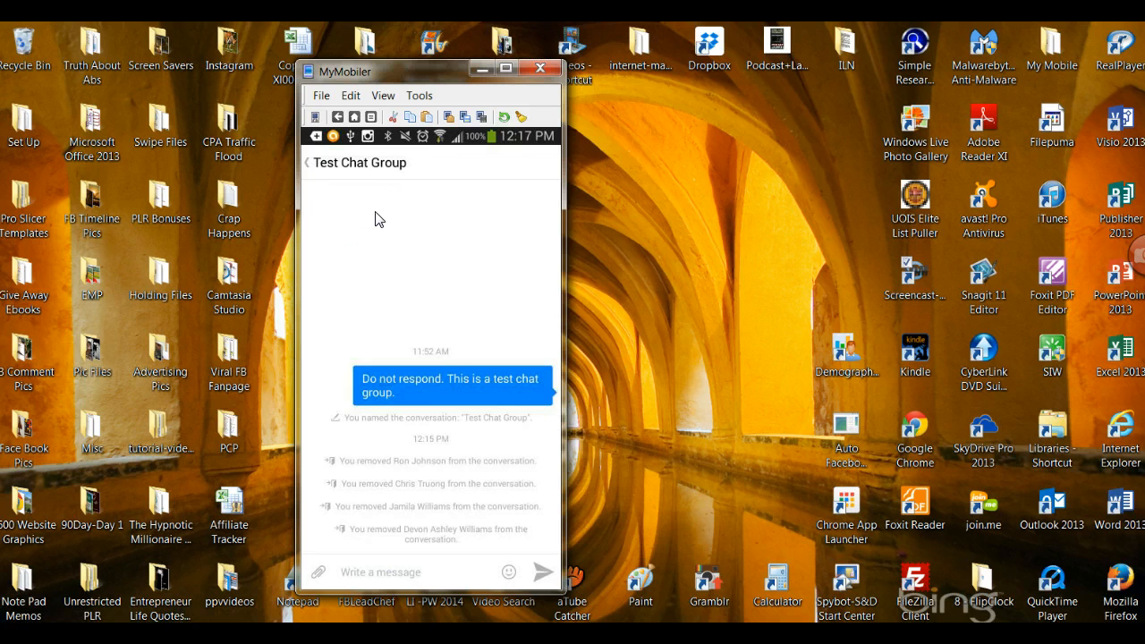
# From the Facebook app's Messages list, reopen Test Chat Group and start Remove people via Group settings.
pyautogui.click(306, 163)
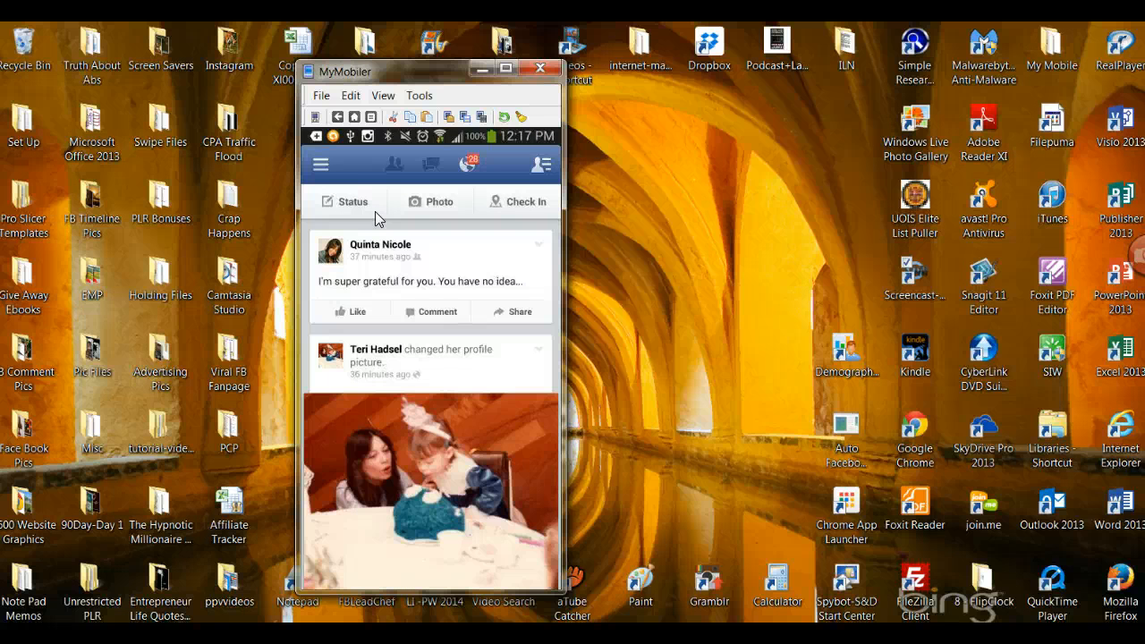
pyautogui.click(430, 165)
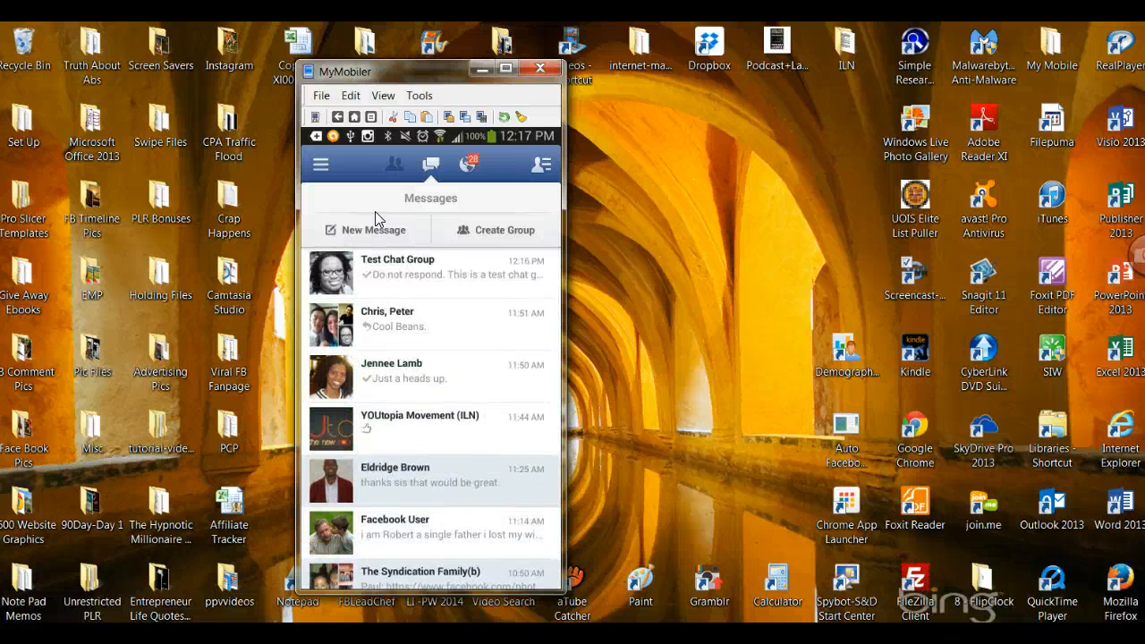
pyautogui.click(397, 272)
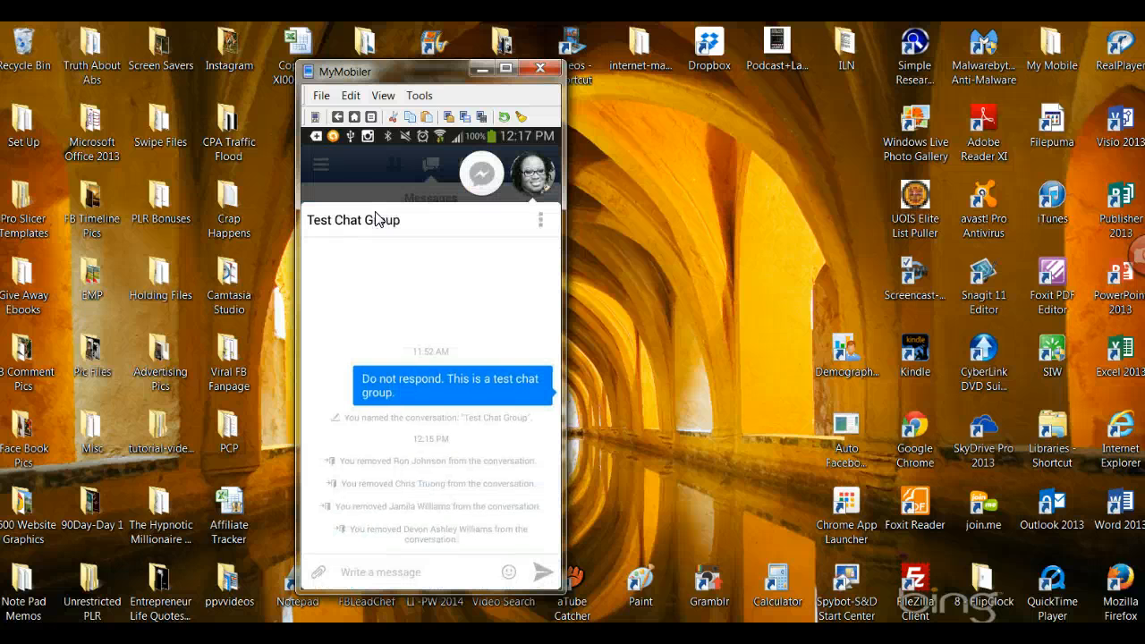
pyautogui.click(541, 218)
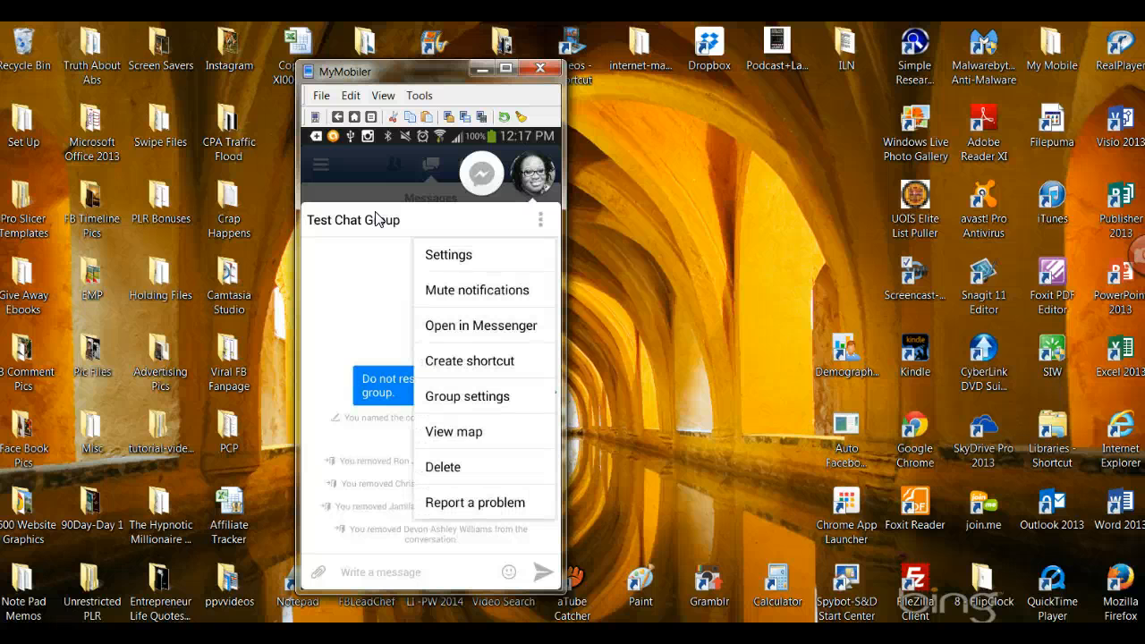
pyautogui.click(467, 398)
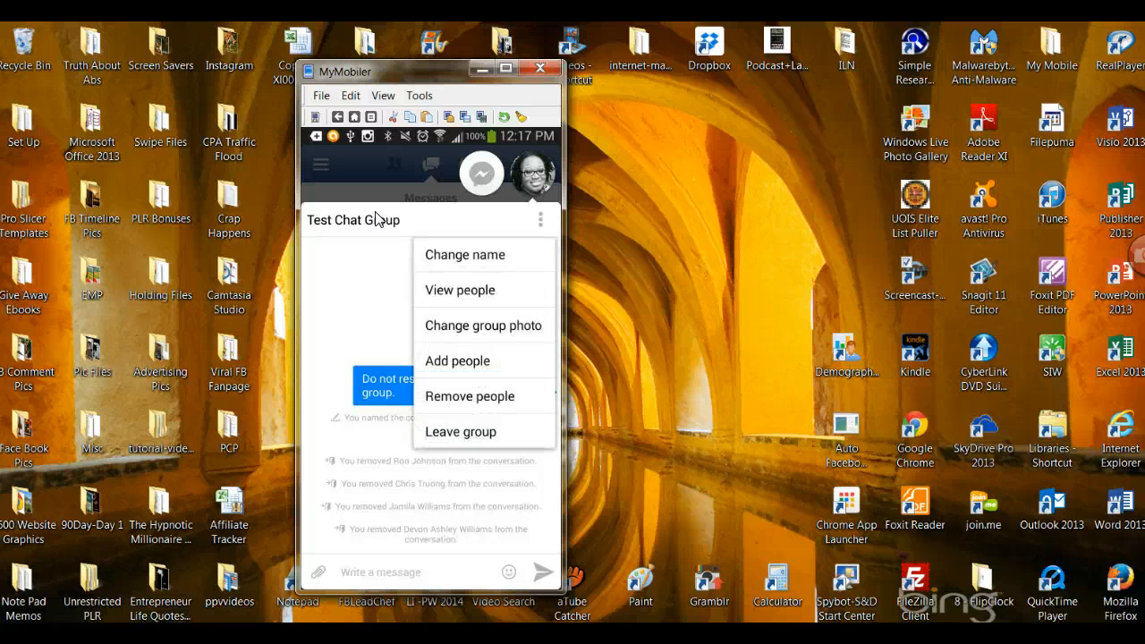
pyautogui.click(469, 397)
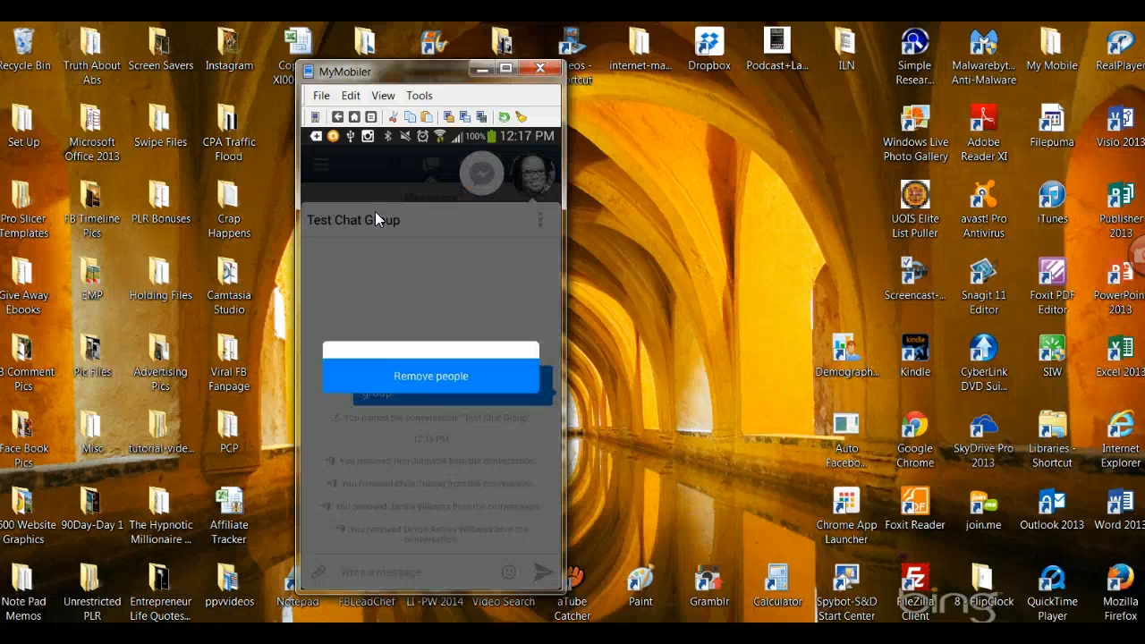